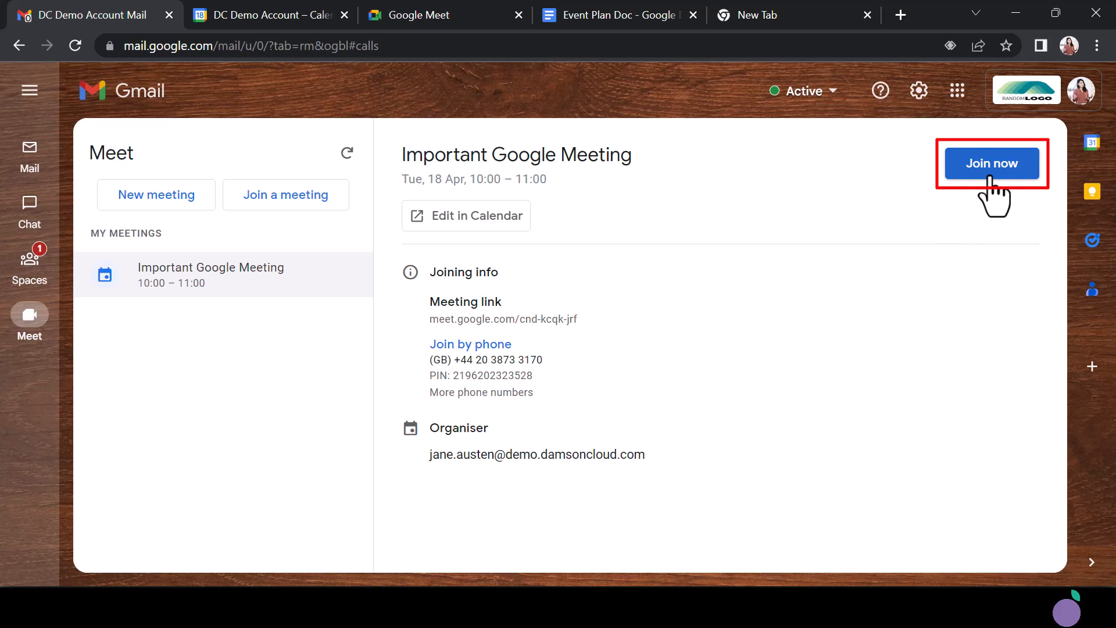
- Join the Important Google Meeting from Gmail's Meet list, glance at Calendar, then go to the Event Plan Doc
{"action": "left_click", "coordinate": [29, 258]}
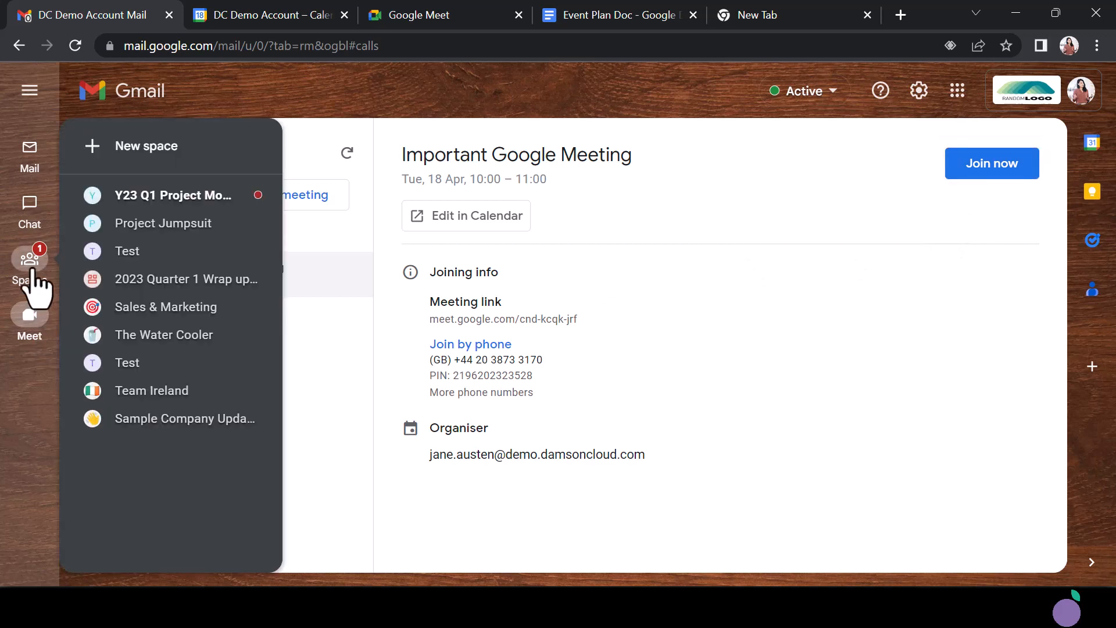
{"action": "left_click", "coordinate": [267, 15]}
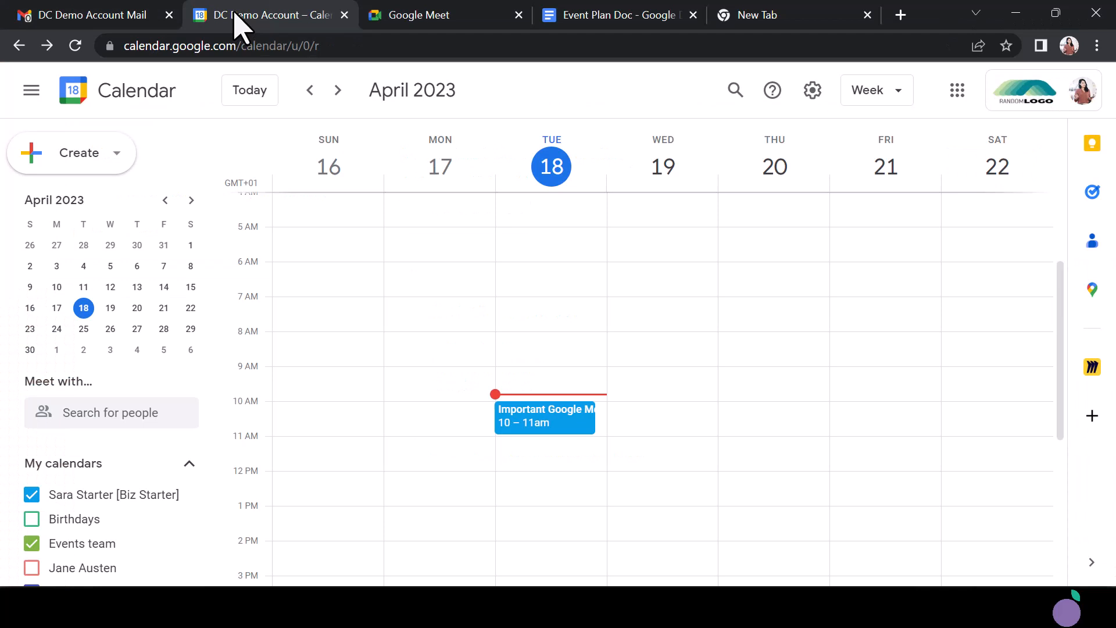
{"action": "left_click", "coordinate": [545, 416]}
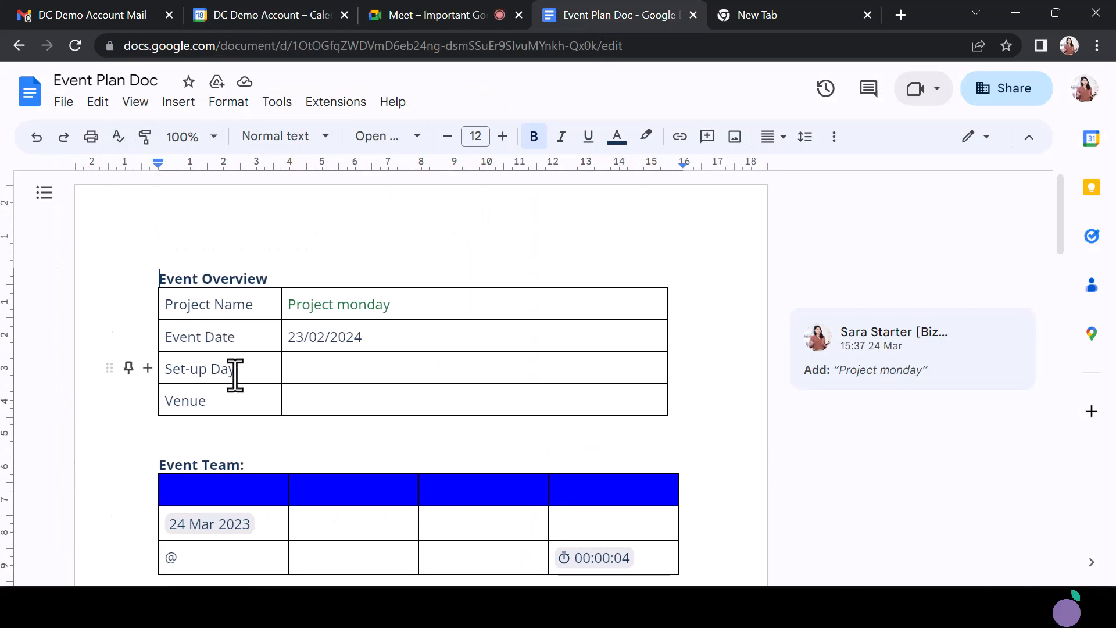
- From the Docs Meet camera menu pick Important Google Meeting to get the Join the call panel, then return to Gmail
{"action": "left_click", "coordinate": [917, 89]}
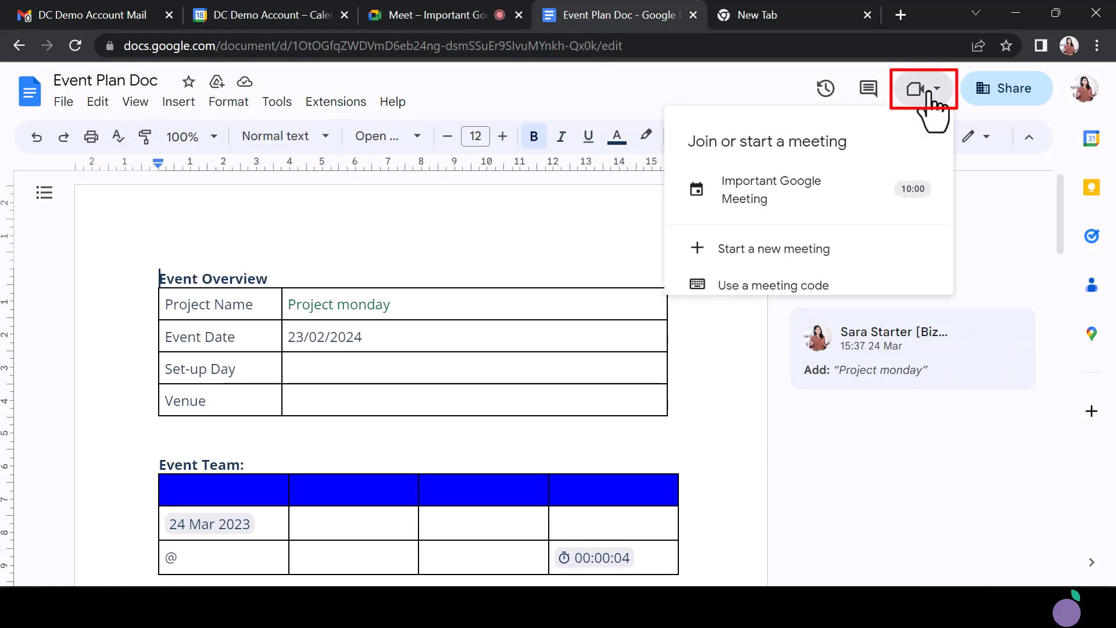
{"action": "mouse_move", "coordinate": [771, 190]}
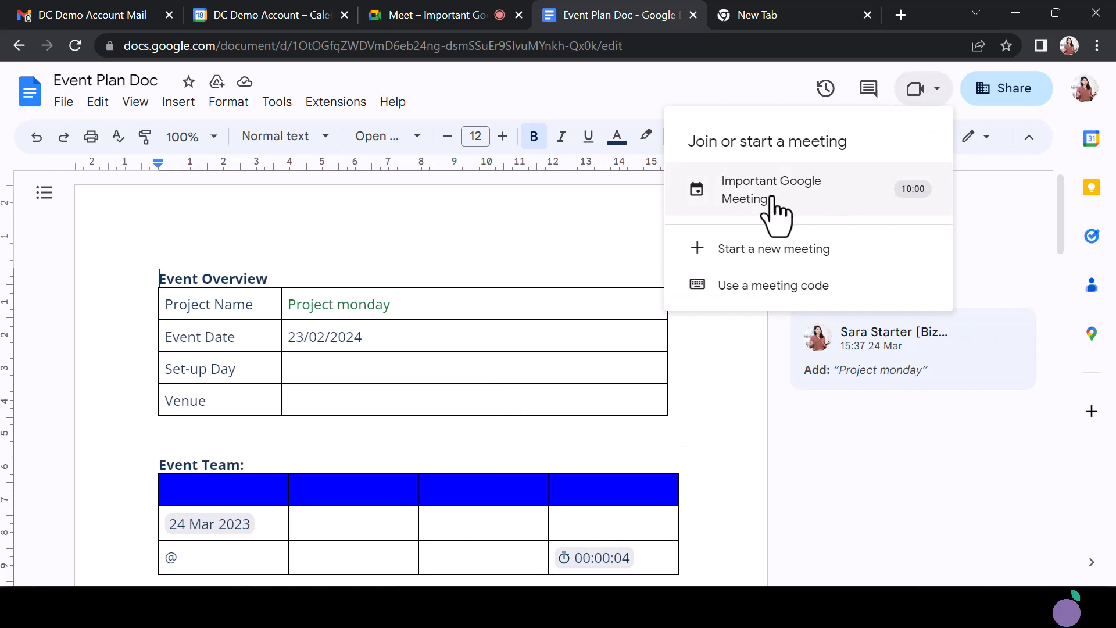
{"action": "left_click", "coordinate": [772, 190]}
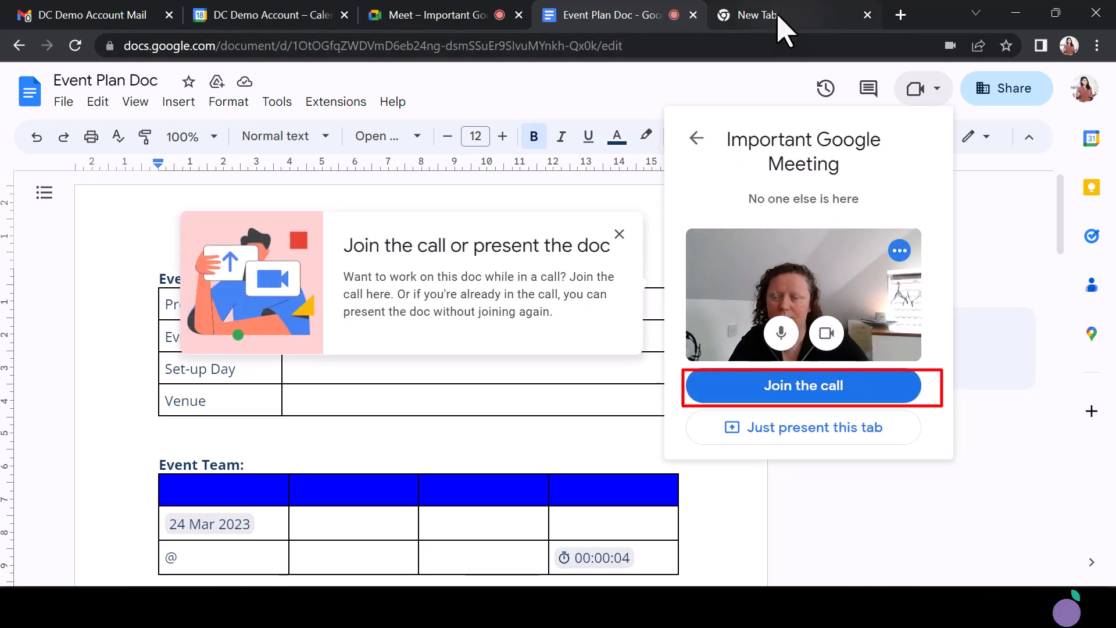
{"action": "left_click", "coordinate": [85, 15]}
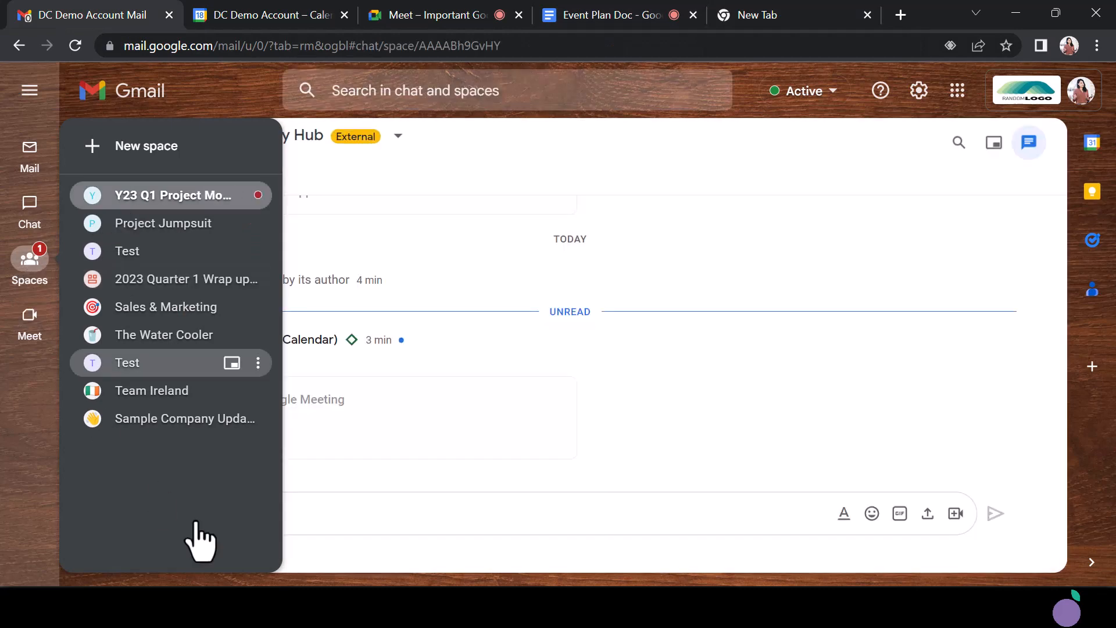
{"action": "left_click", "coordinate": [170, 195]}
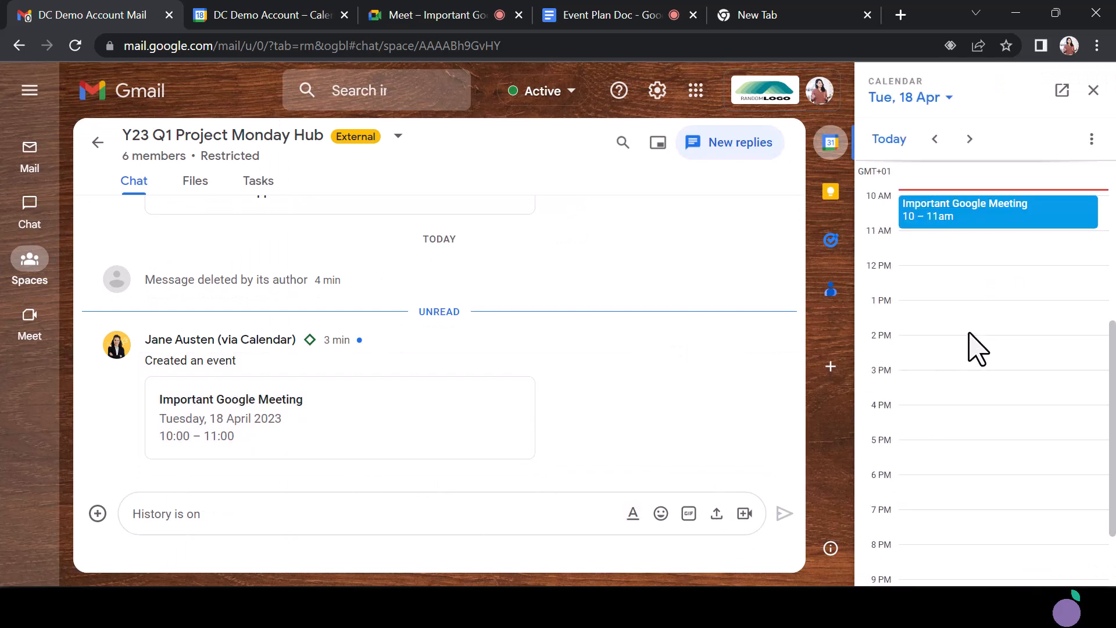
{"action": "left_click", "coordinate": [996, 212]}
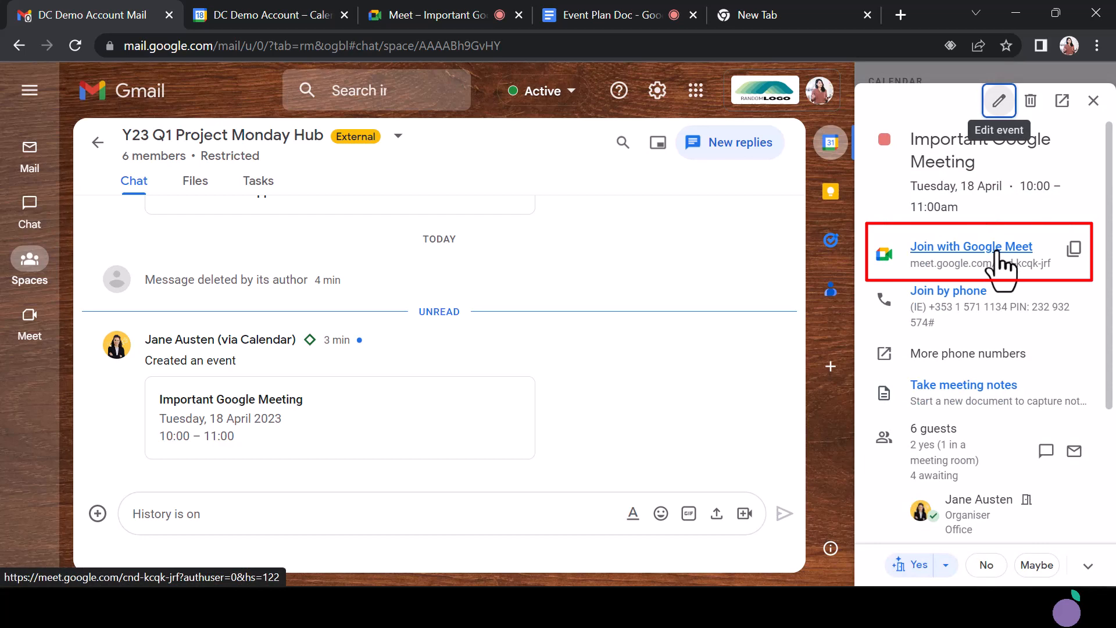
{"action": "type", "text": "https://meet.google.com/cnd-kcqk-jrf"}
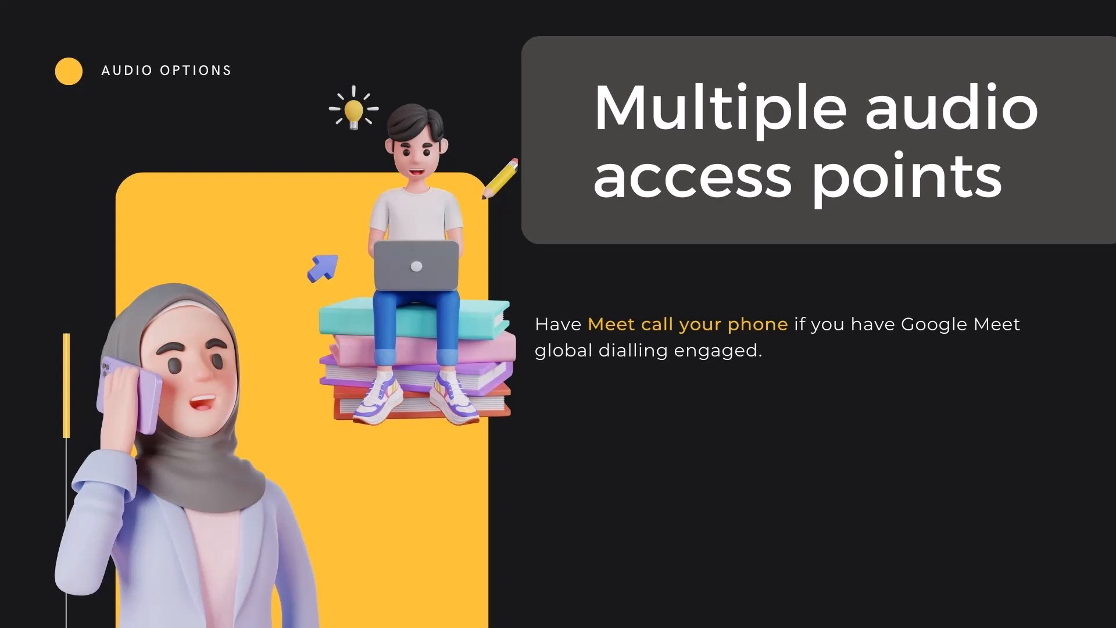
- Go to the pasted meeting link to reach the Important Google Meeting pre-join screen
{"action": "left_click", "coordinate": [530, 14]}
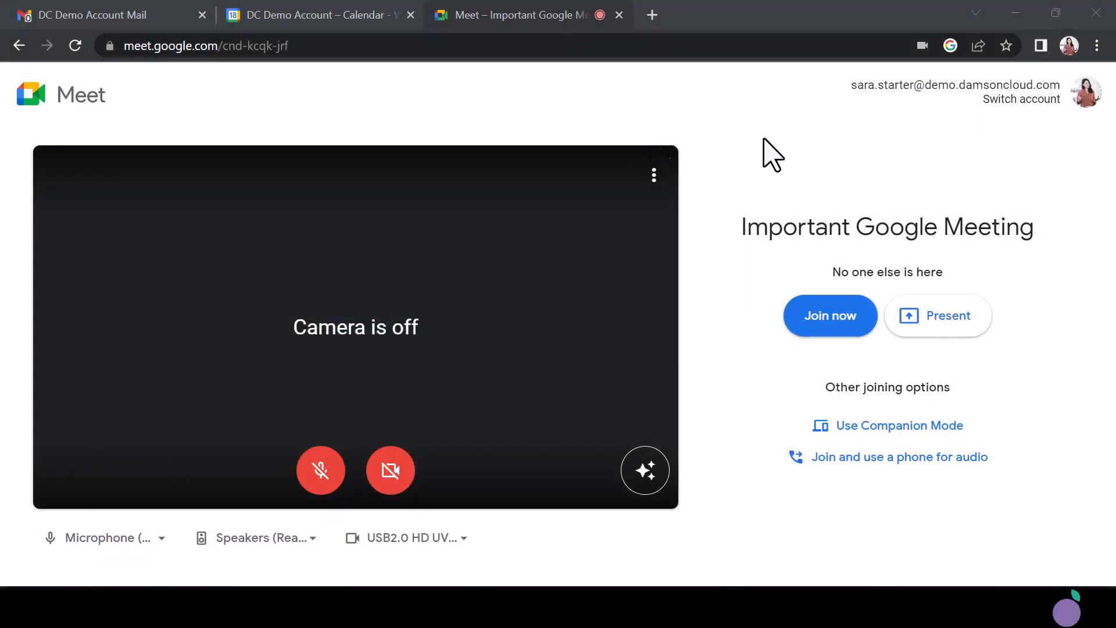
- View Join and use a phone for audio, then on Call me choose United States and start entering the number 87
{"action": "left_click", "coordinate": [900, 456]}
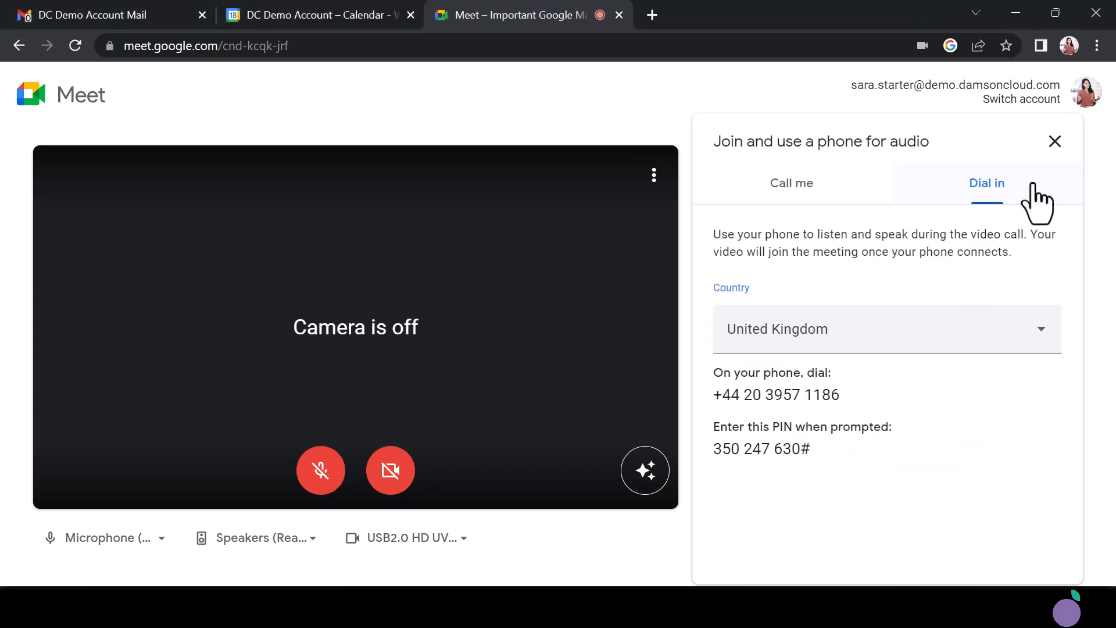
{"action": "left_click", "coordinate": [791, 183]}
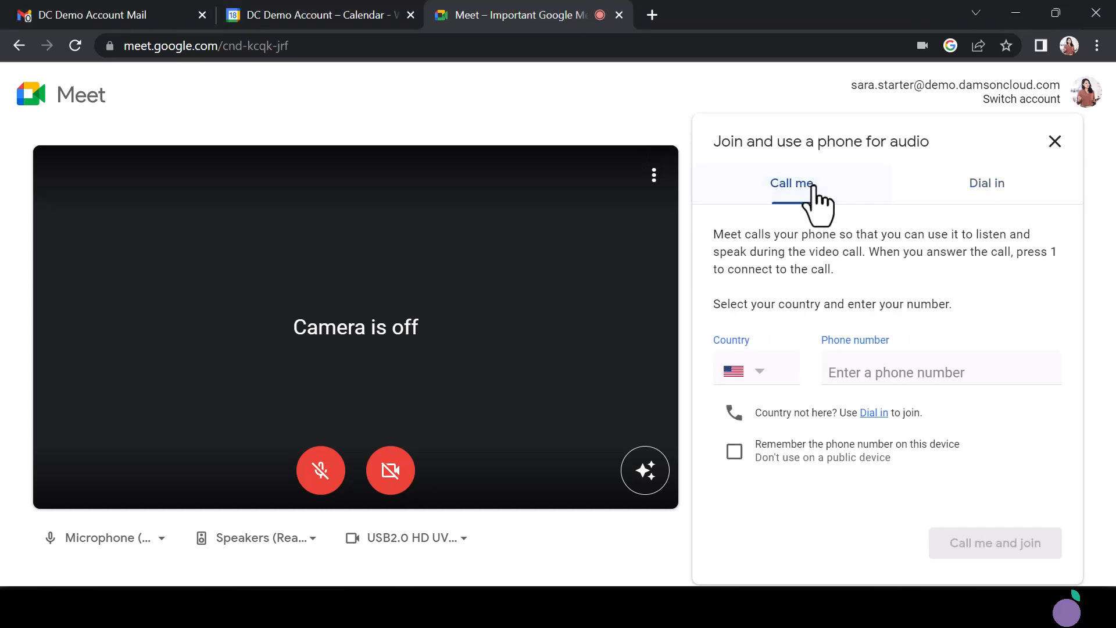
{"action": "left_click", "coordinate": [756, 369]}
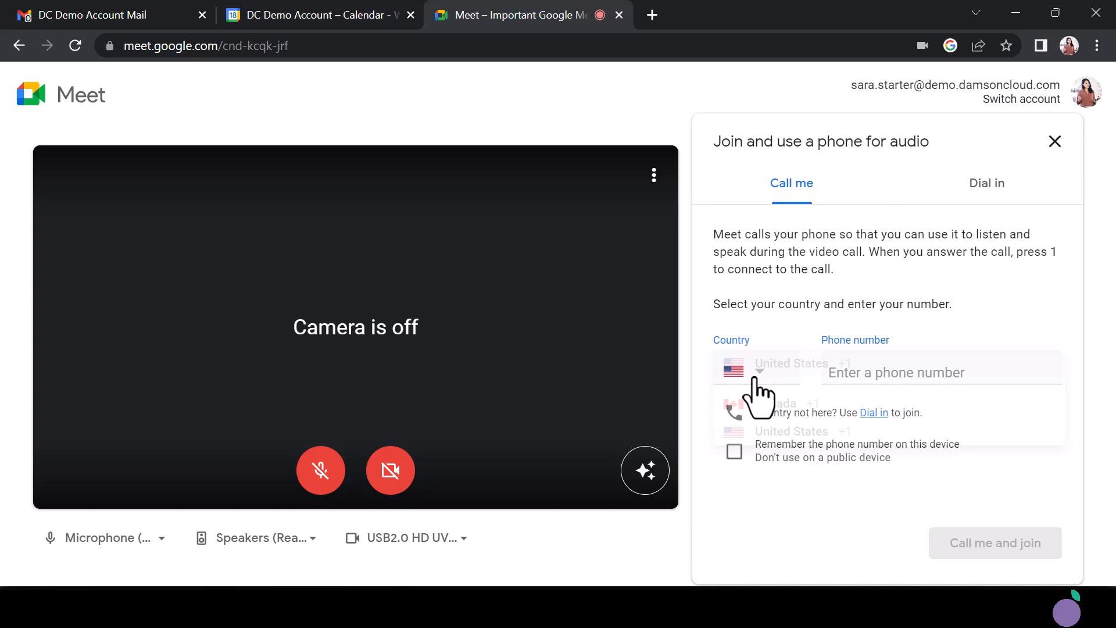
{"action": "left_click", "coordinate": [757, 367]}
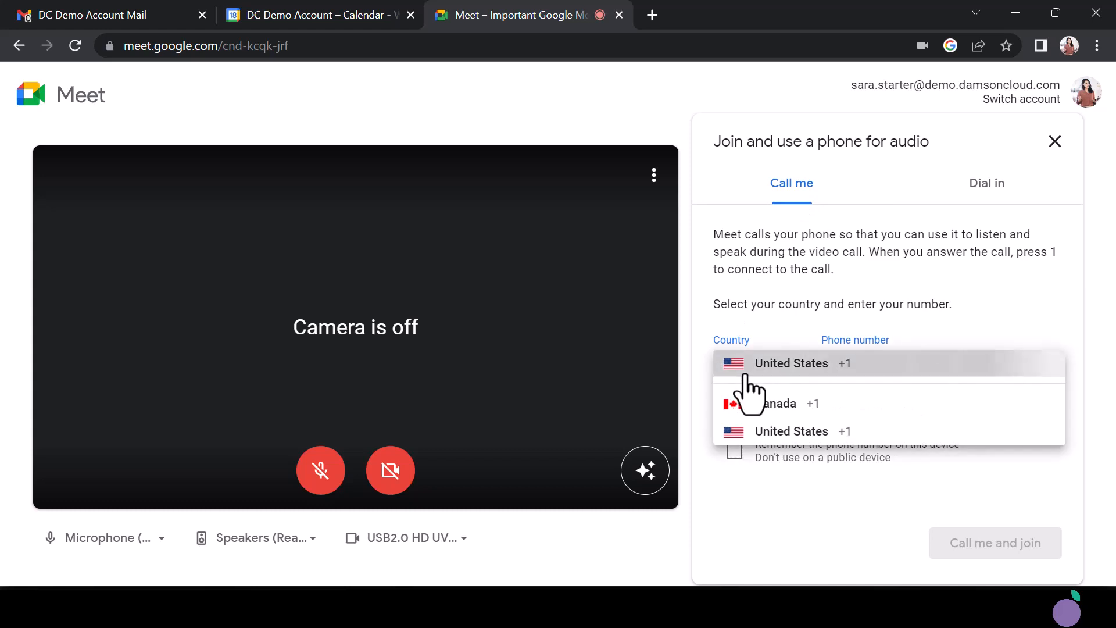
{"action": "left_click", "coordinate": [791, 363]}
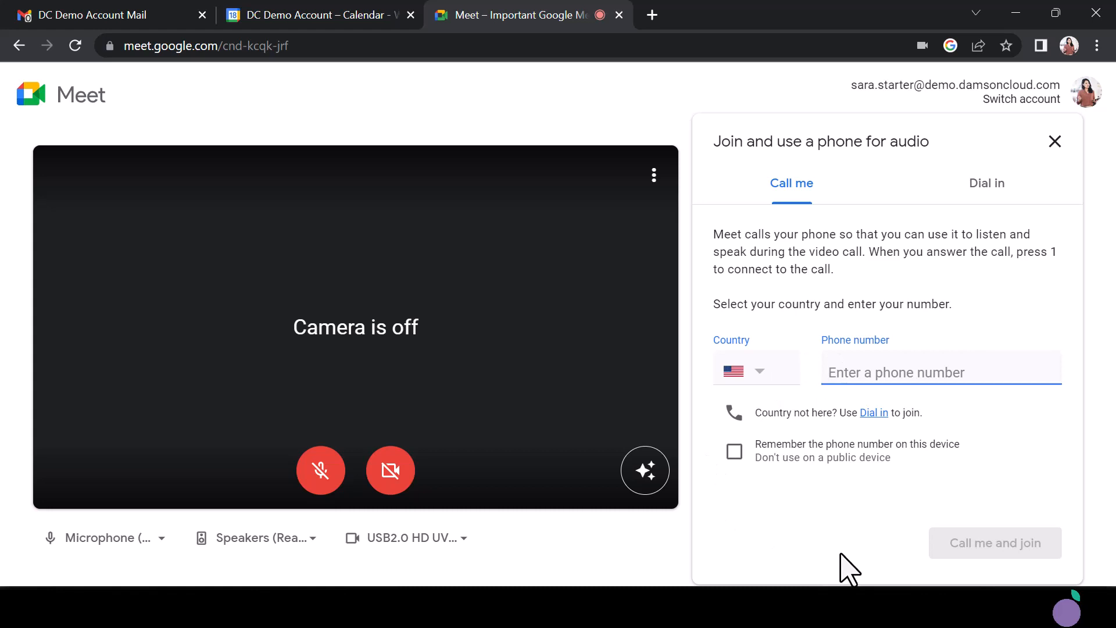
{"action": "mouse_move", "coordinate": [981, 568]}
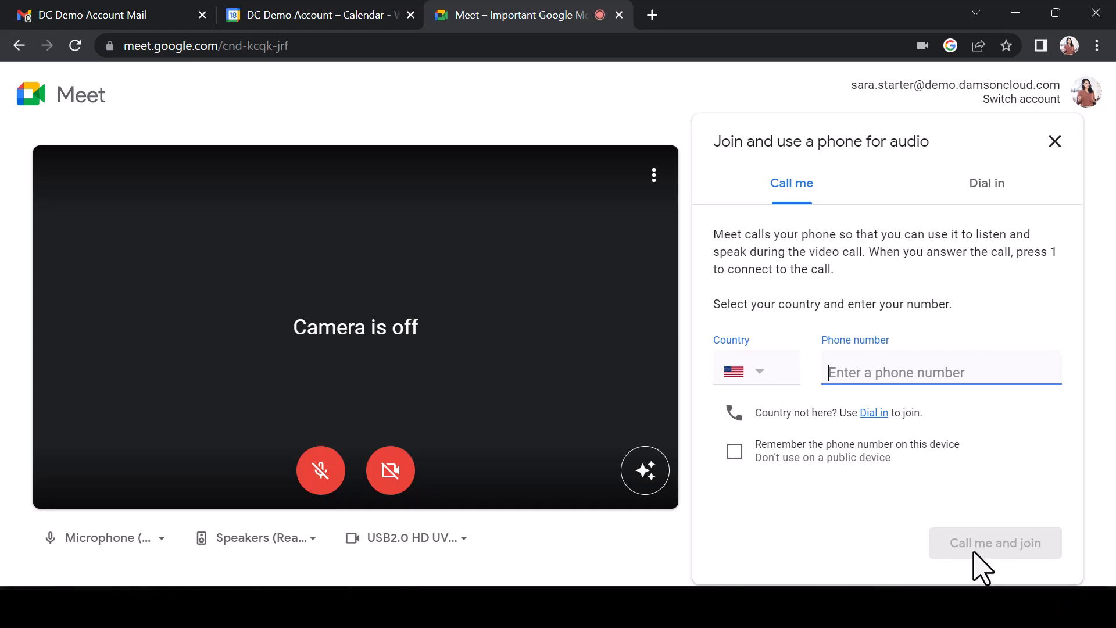
{"action": "type", "text": "87"}
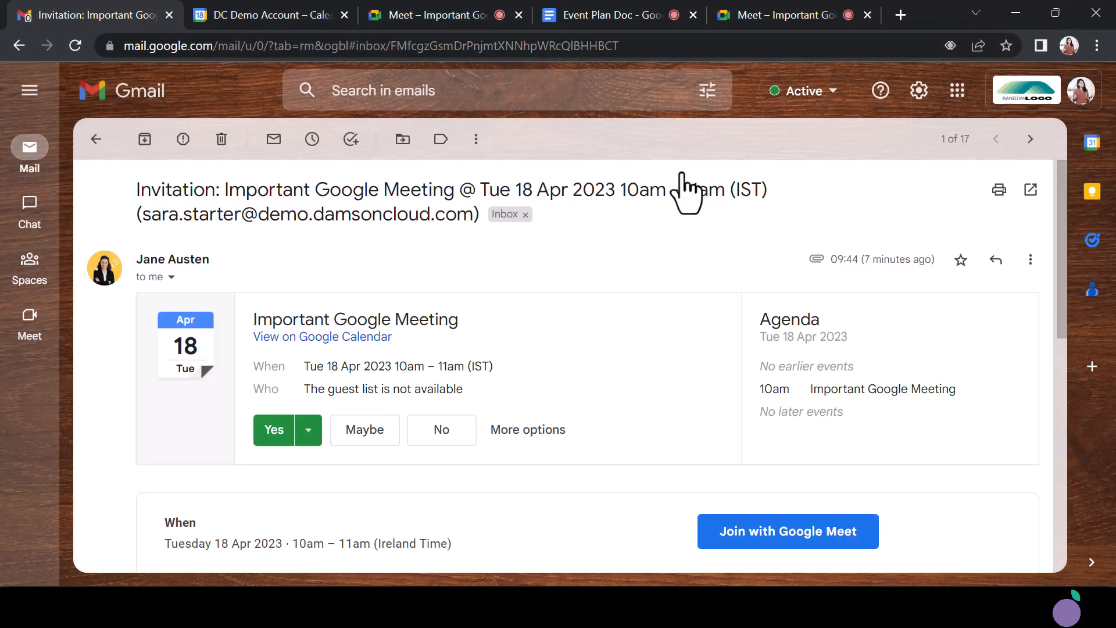
- Check the Join by phone details in the invitation and in the Calendar event for the meeting
{"action": "scroll", "scroll_direction": "down", "scroll_amount": 3}
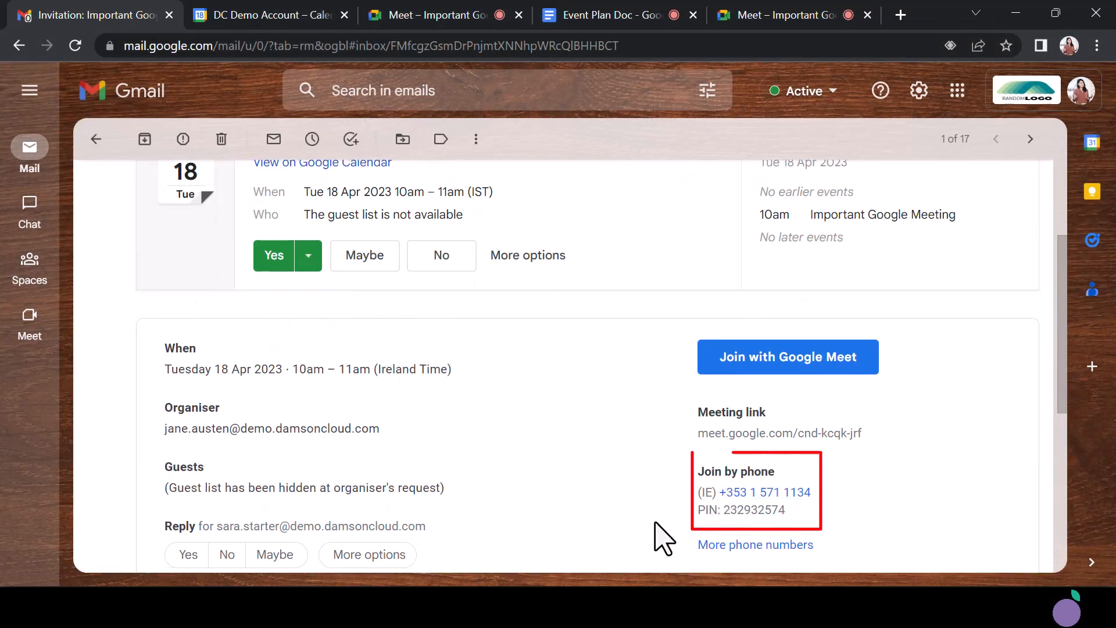
{"action": "left_click", "coordinate": [267, 15]}
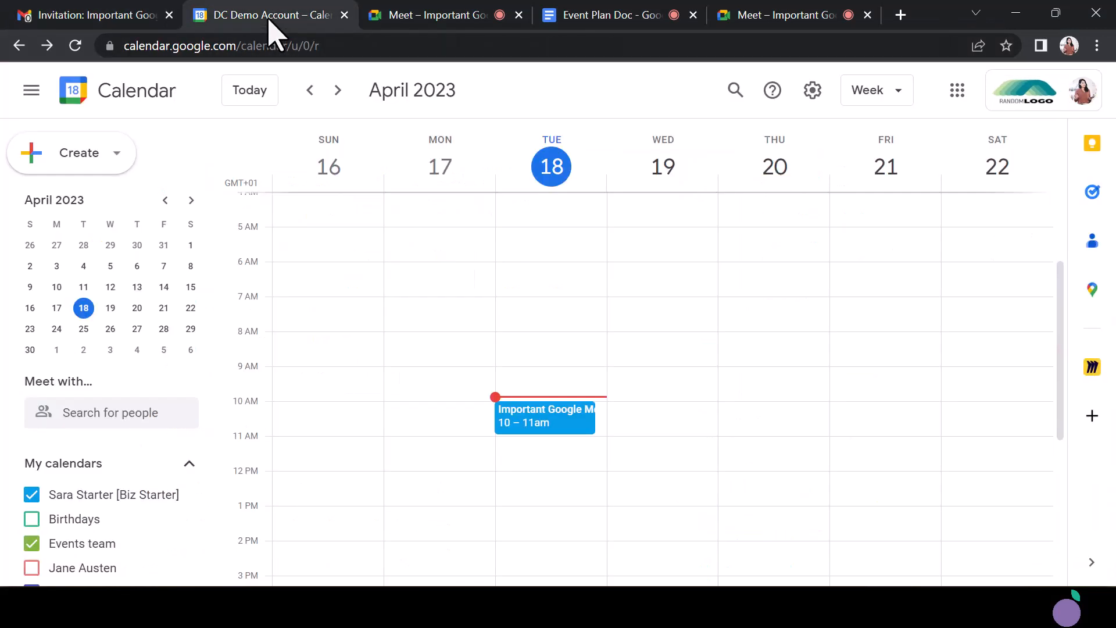
{"action": "left_click", "coordinate": [545, 416]}
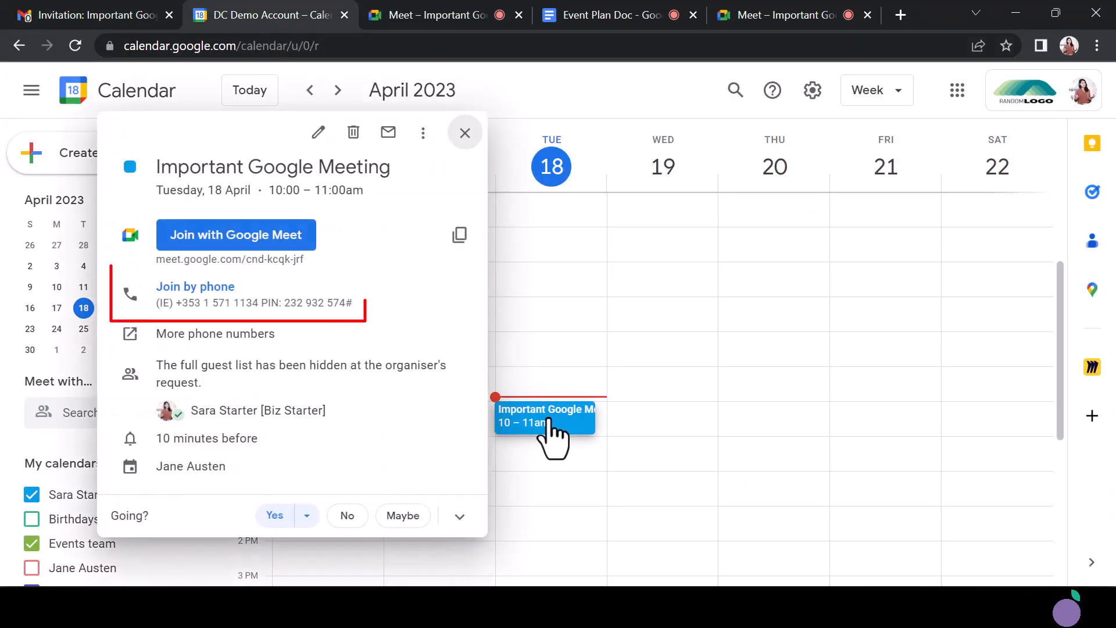
- From the invitation use Join with Google Meet and bring up the phone-audio joining option
{"action": "left_click", "coordinate": [92, 14]}
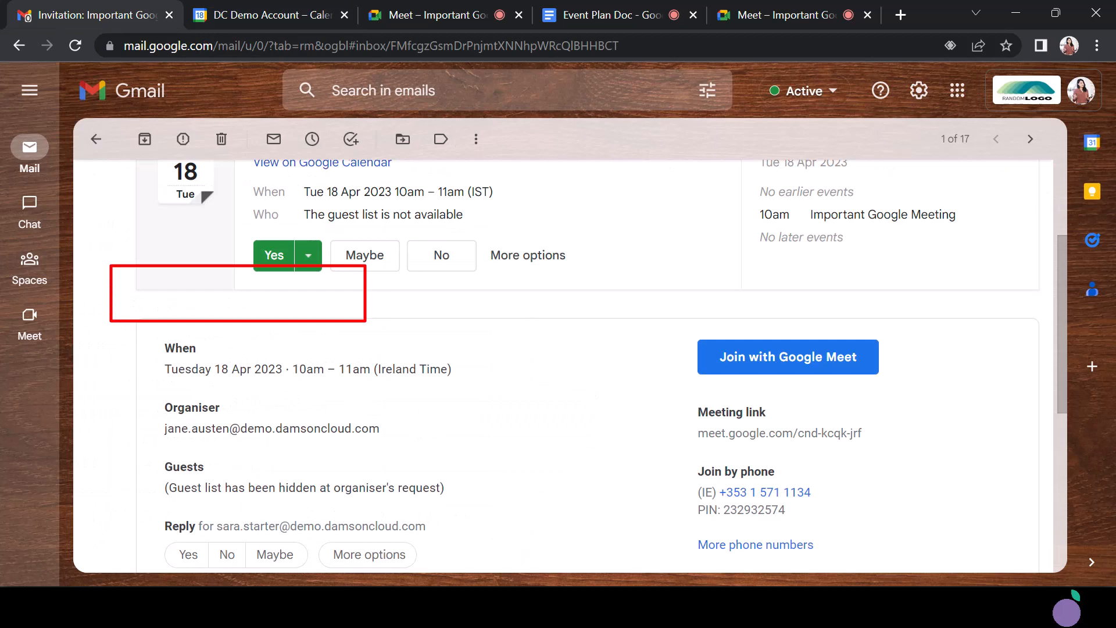
{"action": "left_click", "coordinate": [29, 322]}
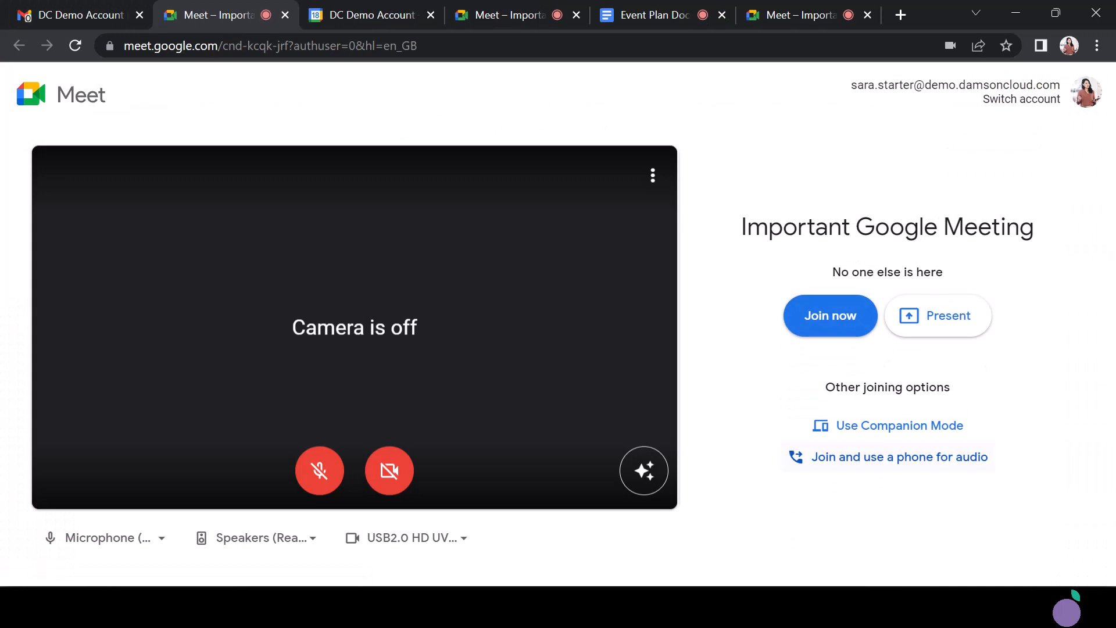
{"action": "left_click", "coordinate": [898, 457]}
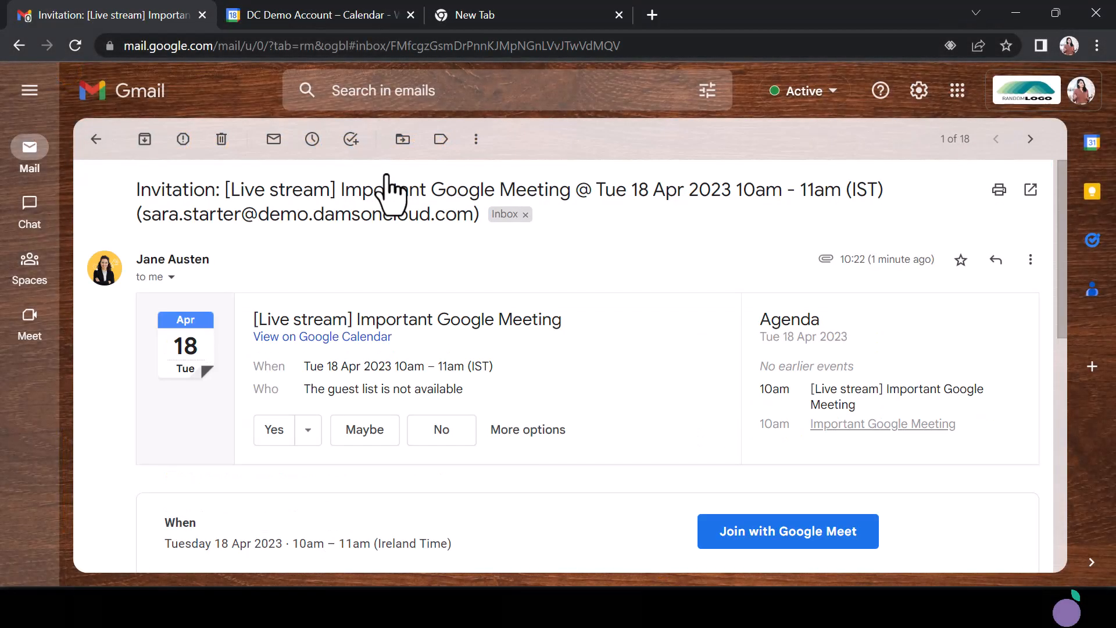
- Locate the live stream Meeting link in the email, Gmail's Meet list, and the Calendar event details
{"action": "scroll", "scroll_direction": "down", "scroll_amount": 3}
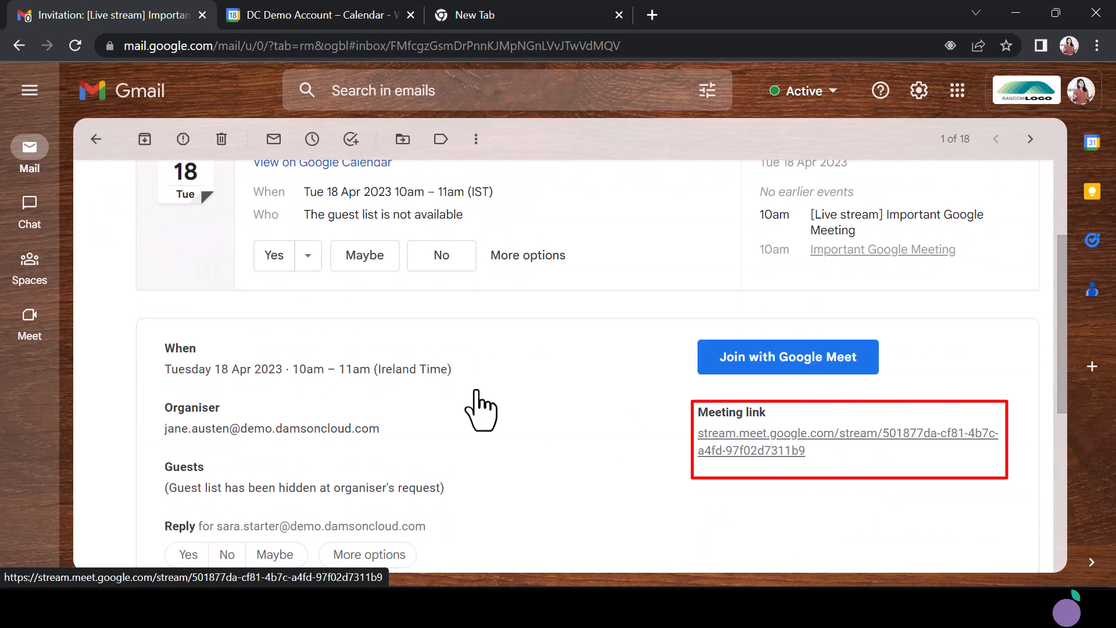
{"action": "left_click", "coordinate": [29, 315]}
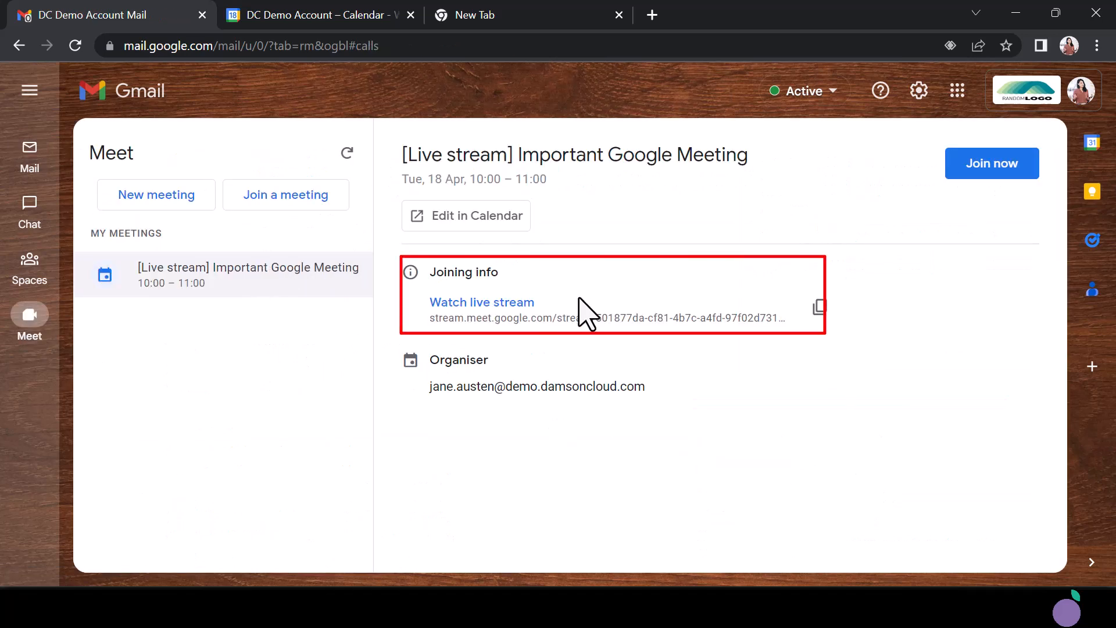
{"action": "left_click", "coordinate": [313, 14]}
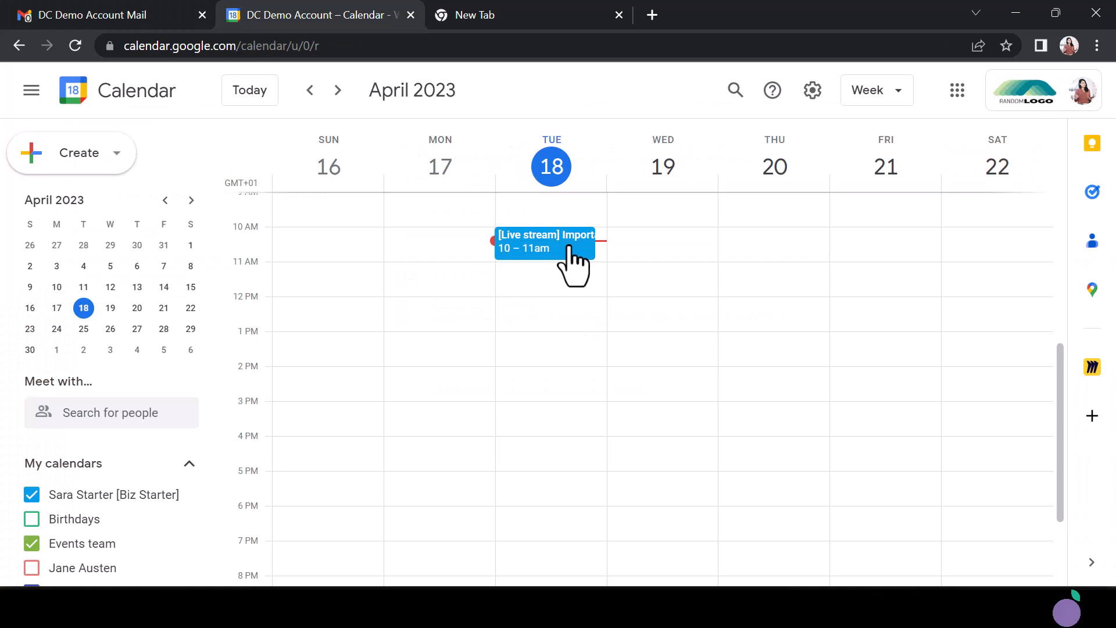
{"action": "left_click", "coordinate": [545, 246]}
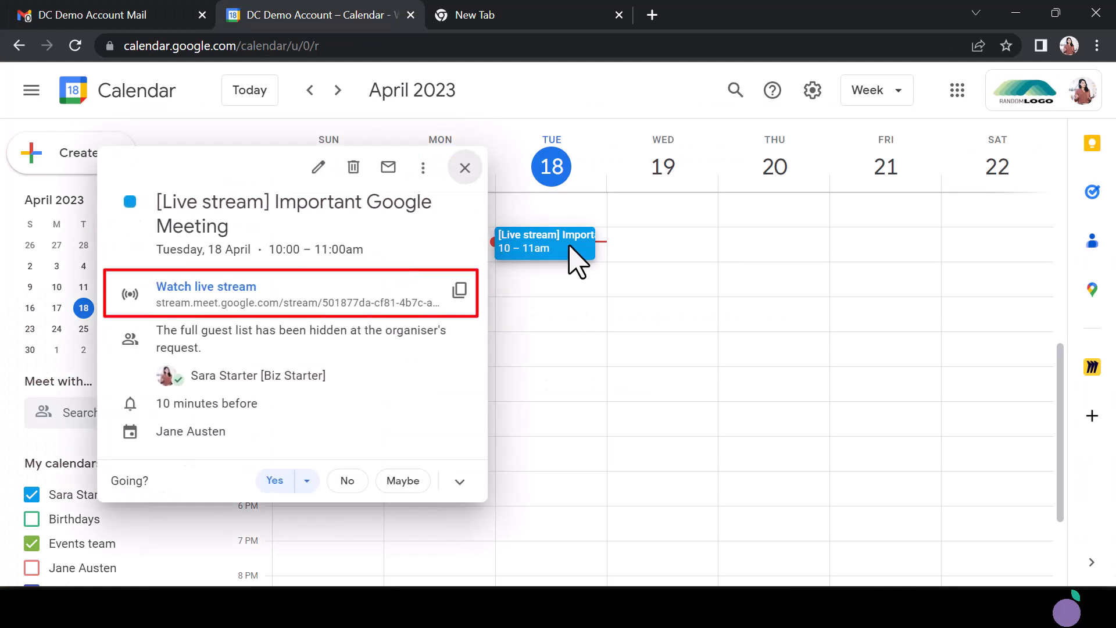
{"action": "mouse_move", "coordinate": [526, 28]}
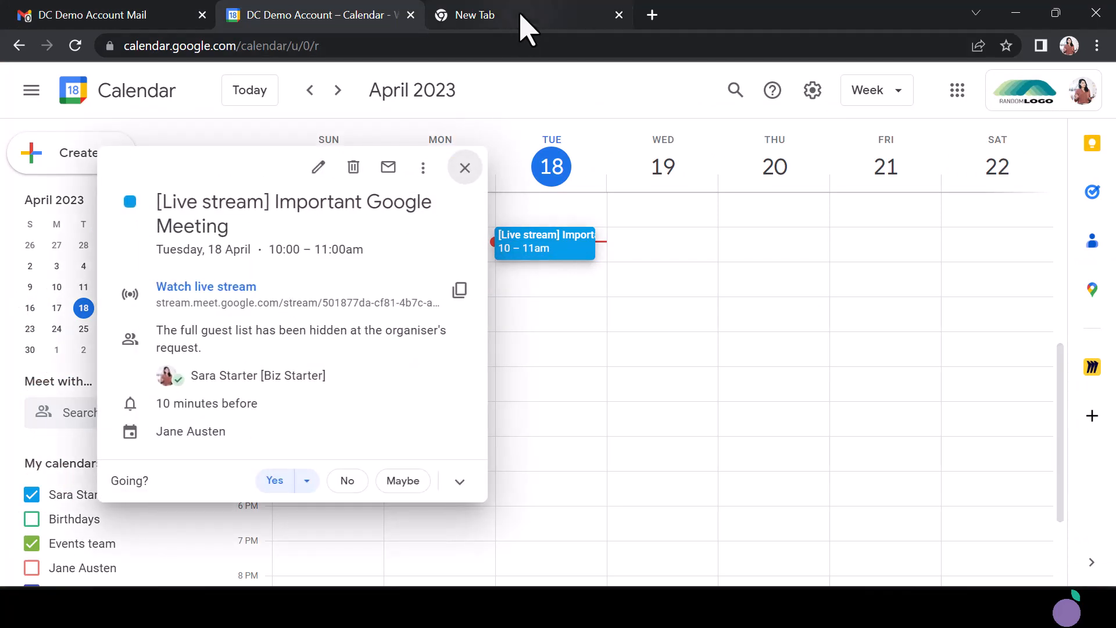